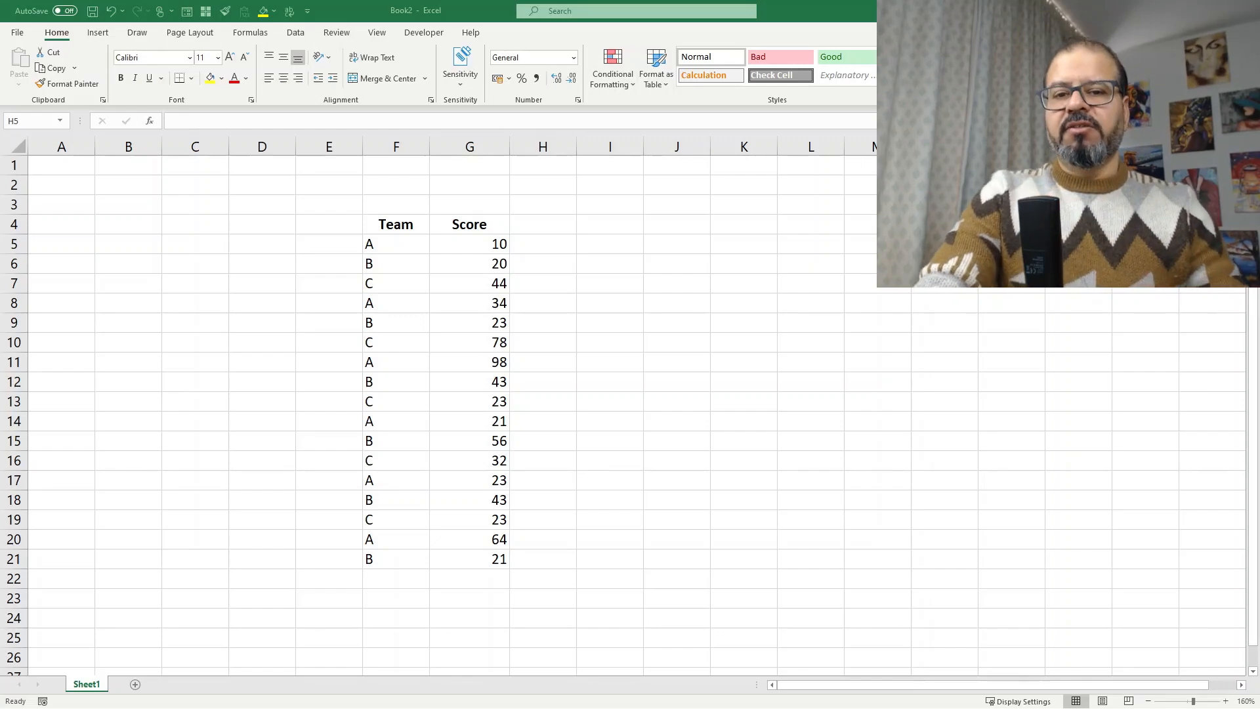
- Enter =IF(G5<40,"D","C") in H5, fill it down to H21, and select H5:H21
left_click(543, 243)
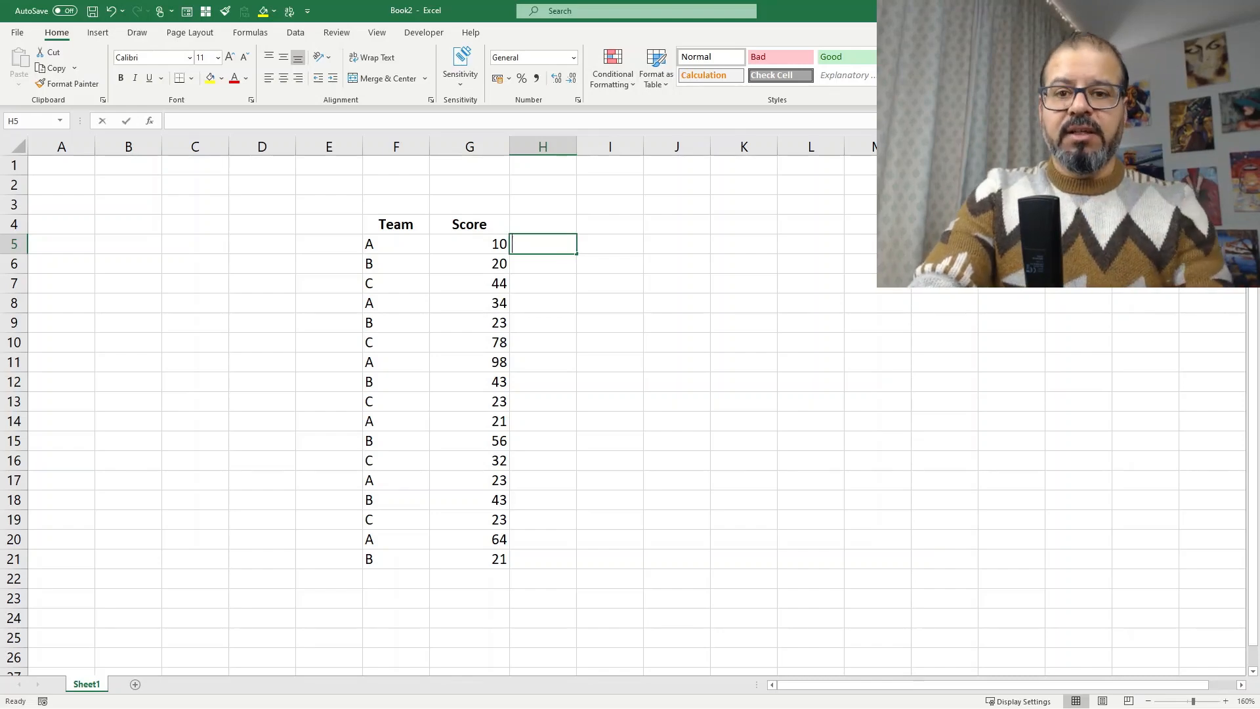
type("=if")
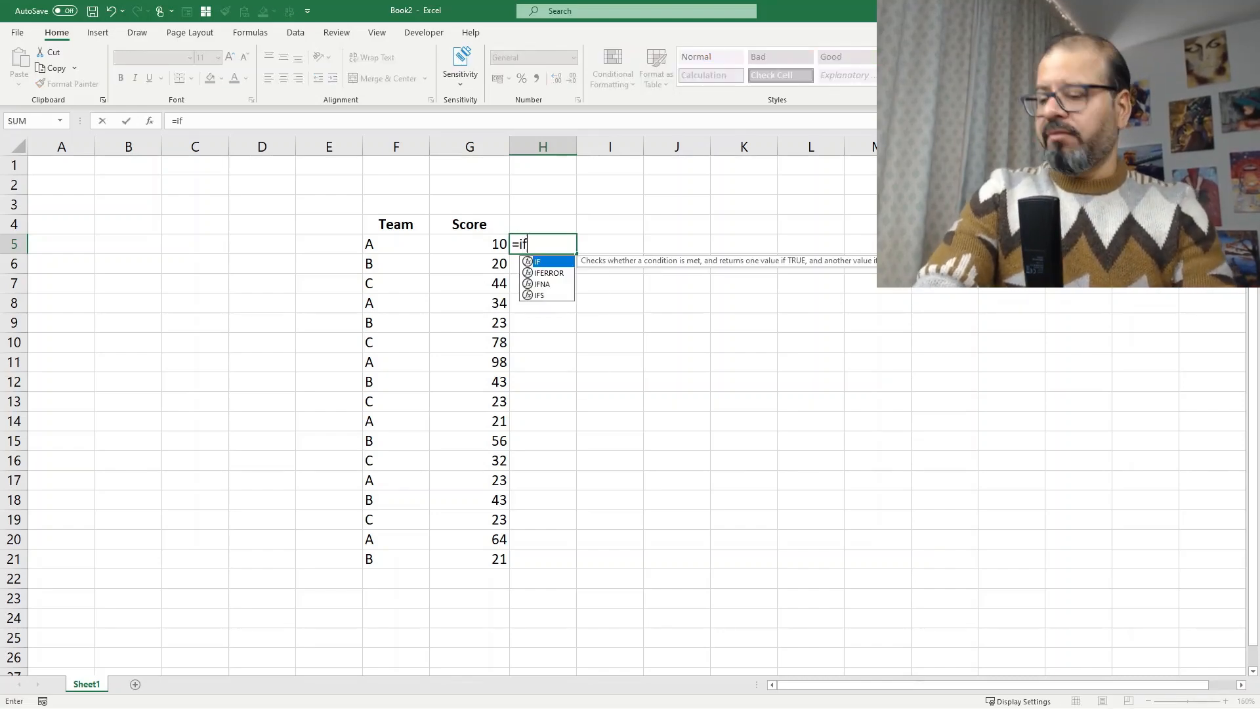
left_click(469, 243)
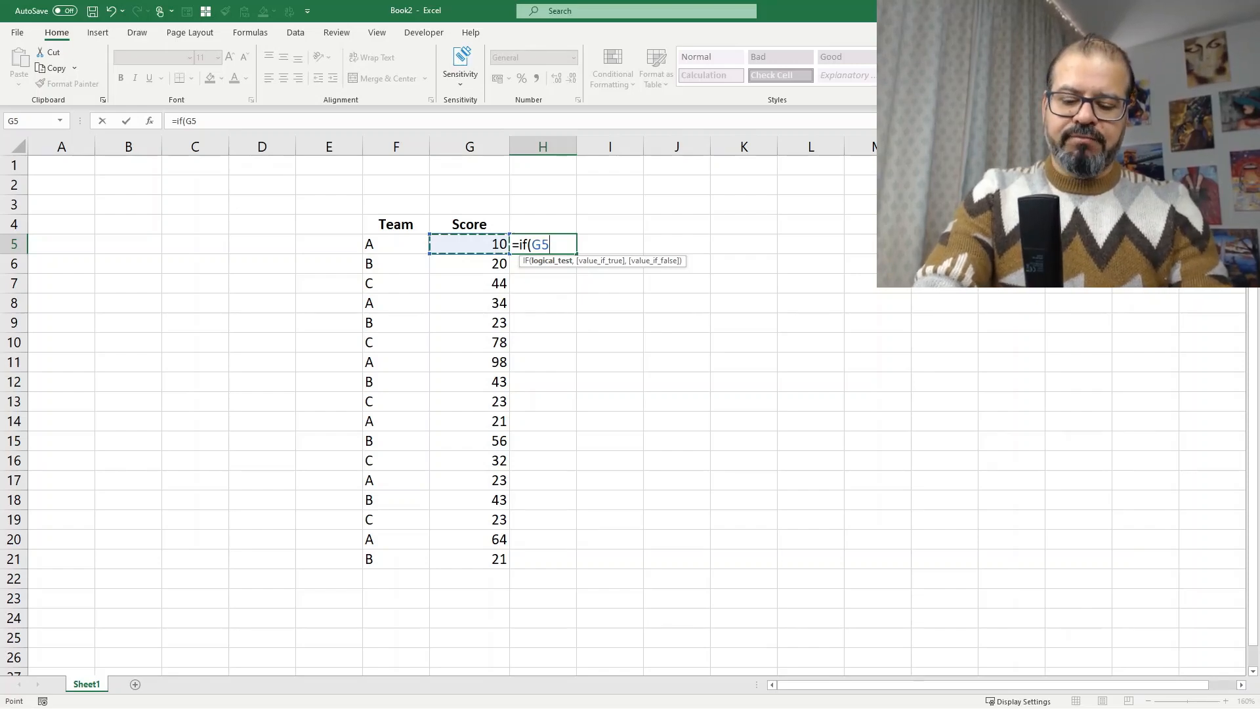
type("<40")
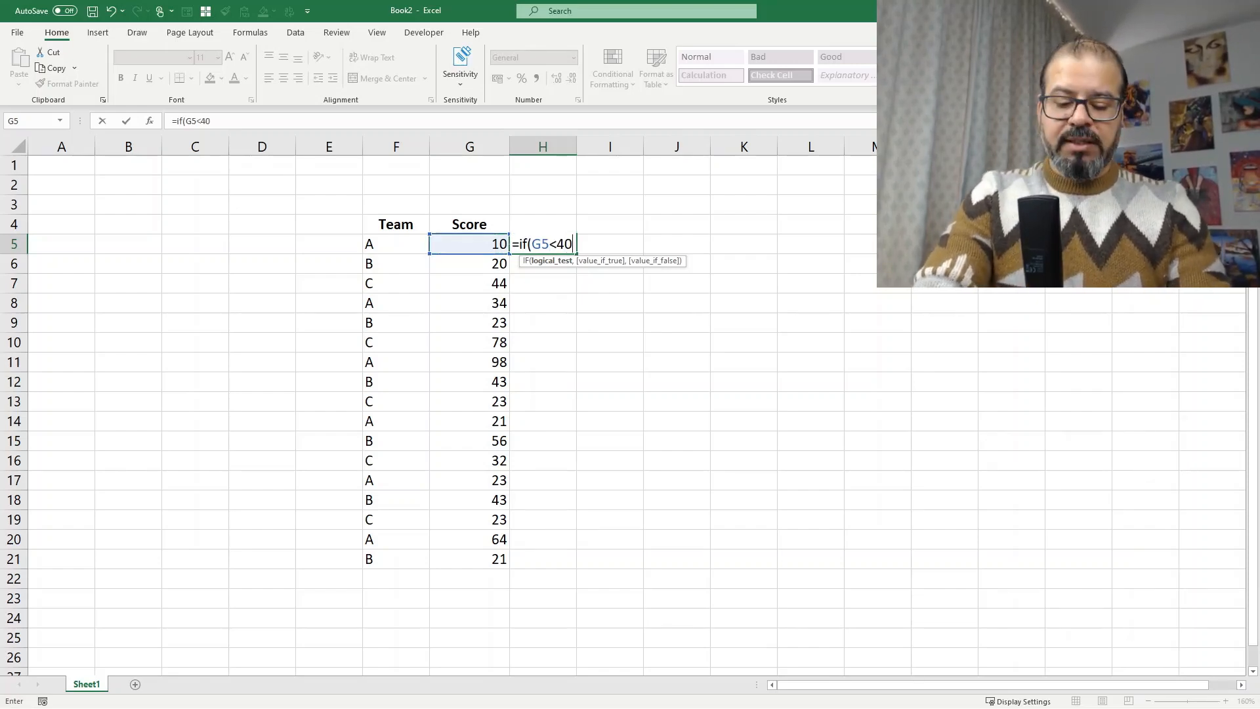
type(",")
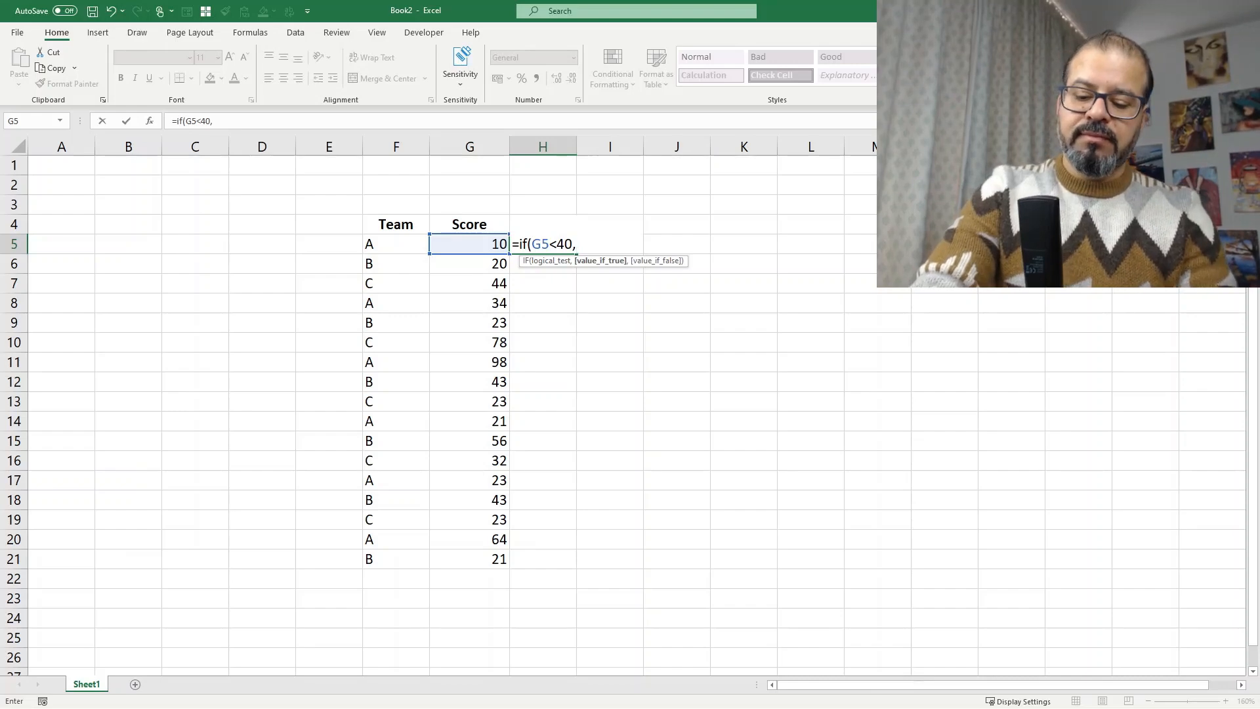
type("\"D\"")
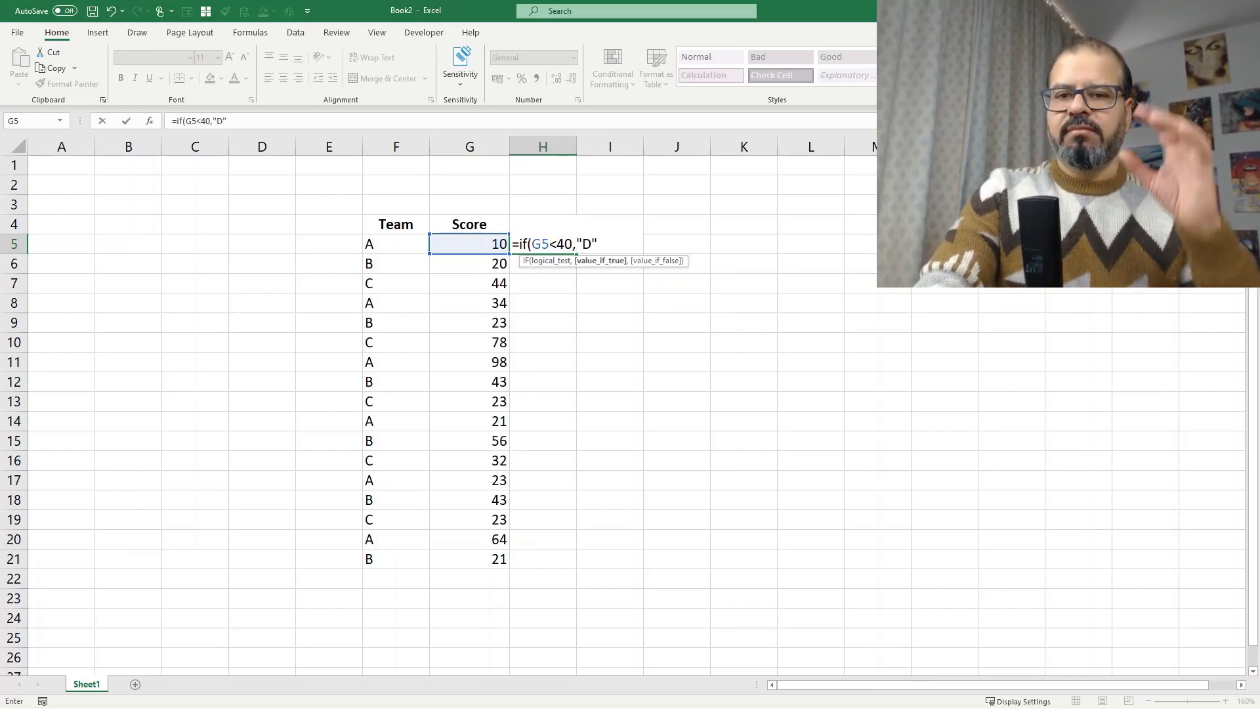
type(",")
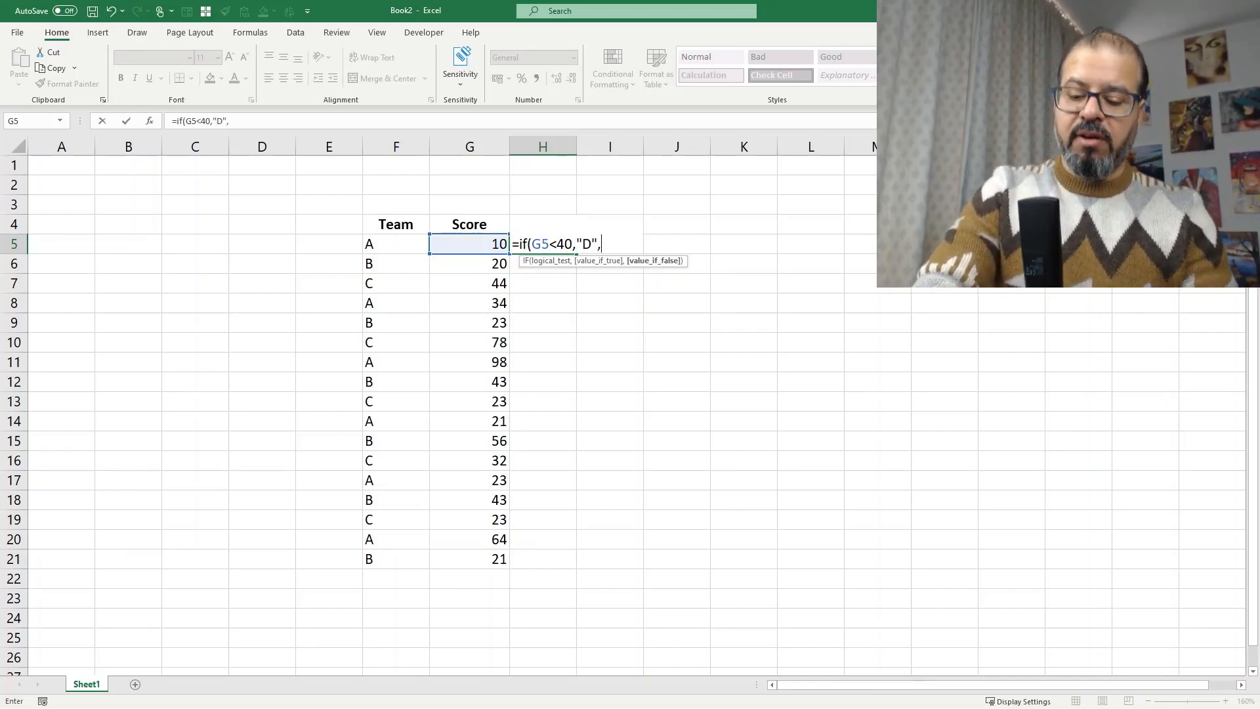
type("\"D")
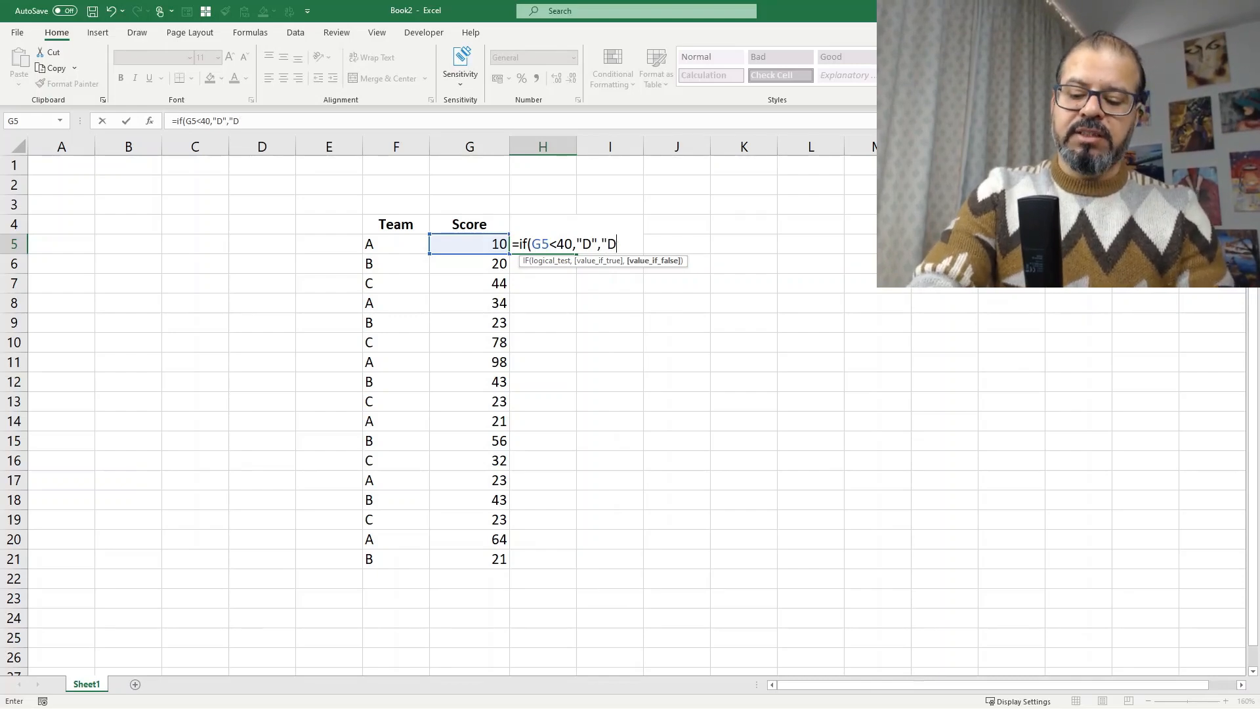
type("C")
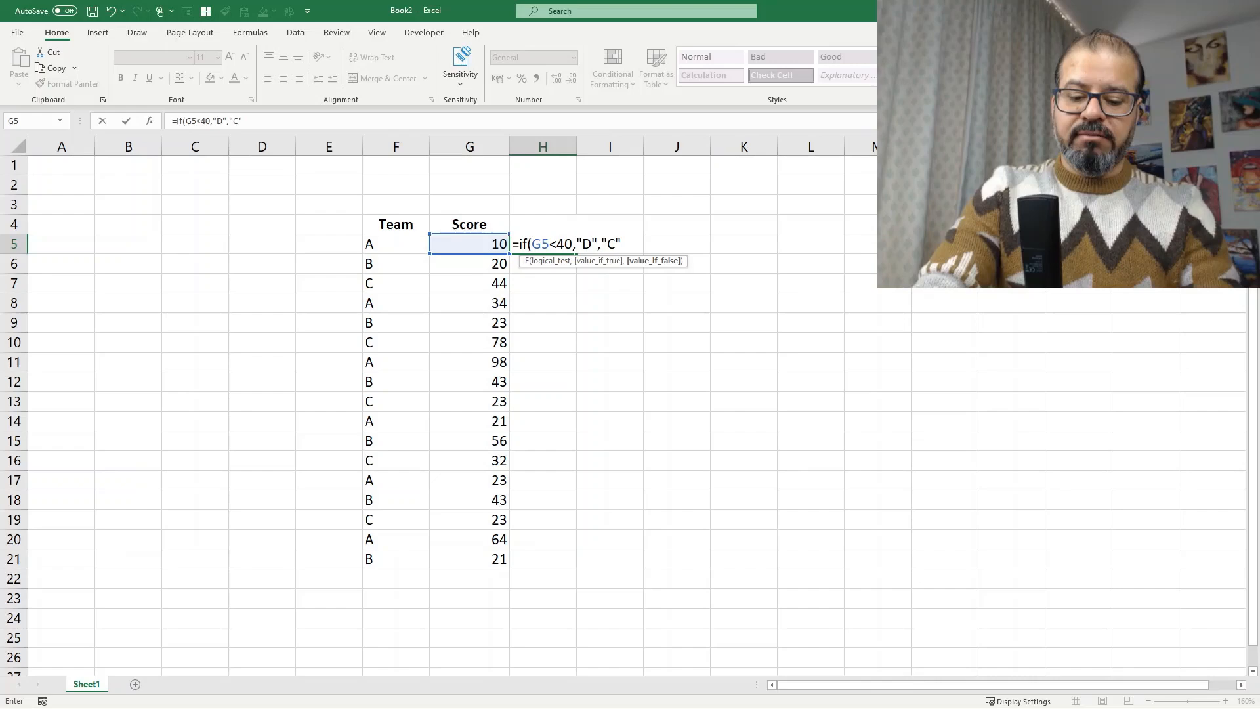
key("Enter")
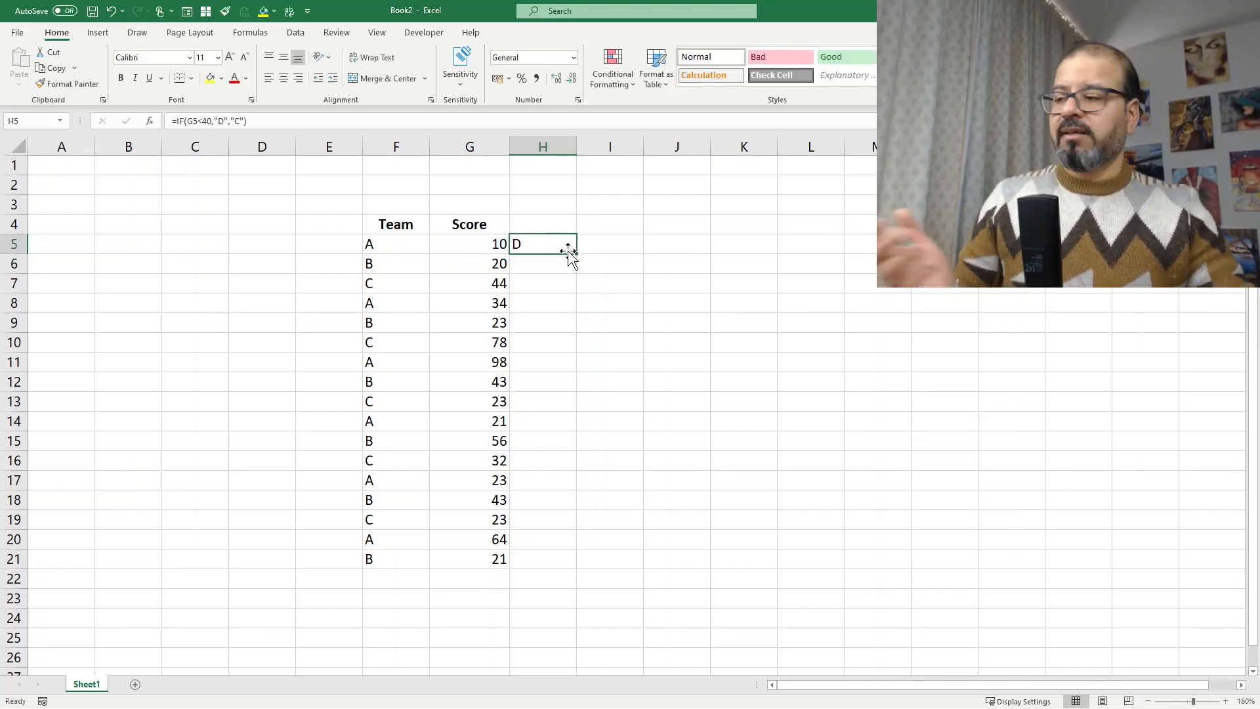
left_click_drag(567, 244, 539, 559)
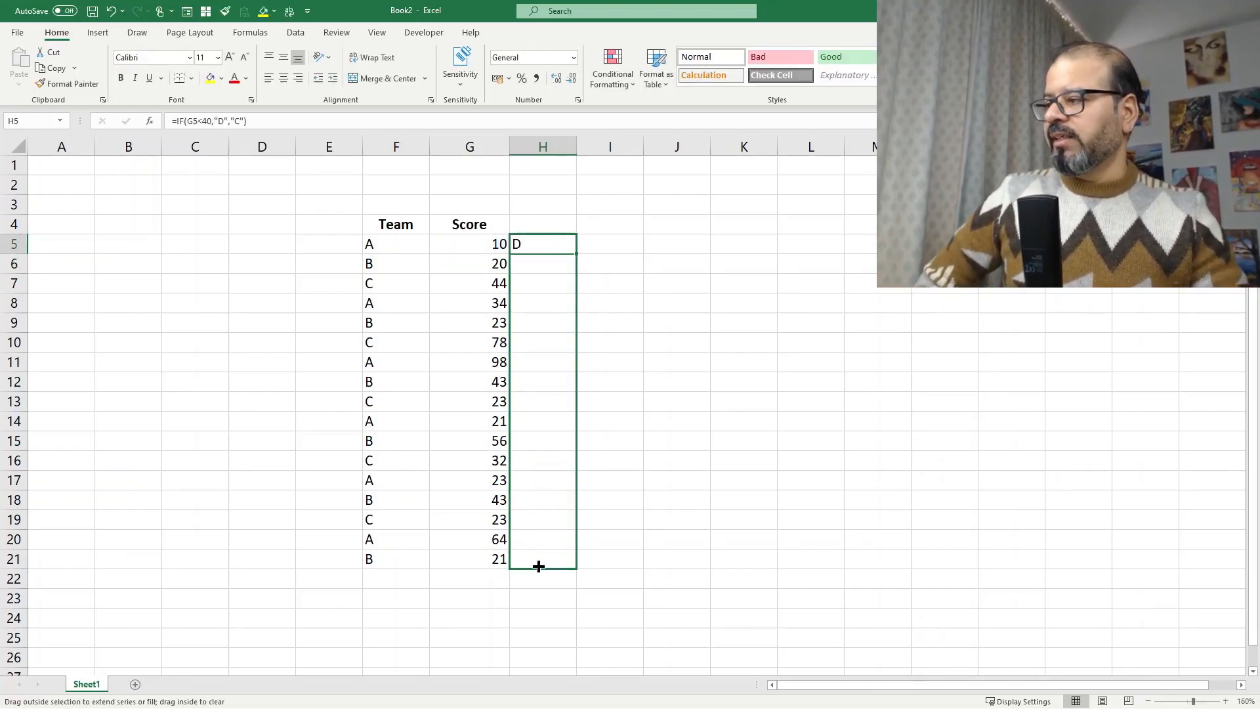
left_click_drag(538, 244, 538, 567)
type("Wingdings")
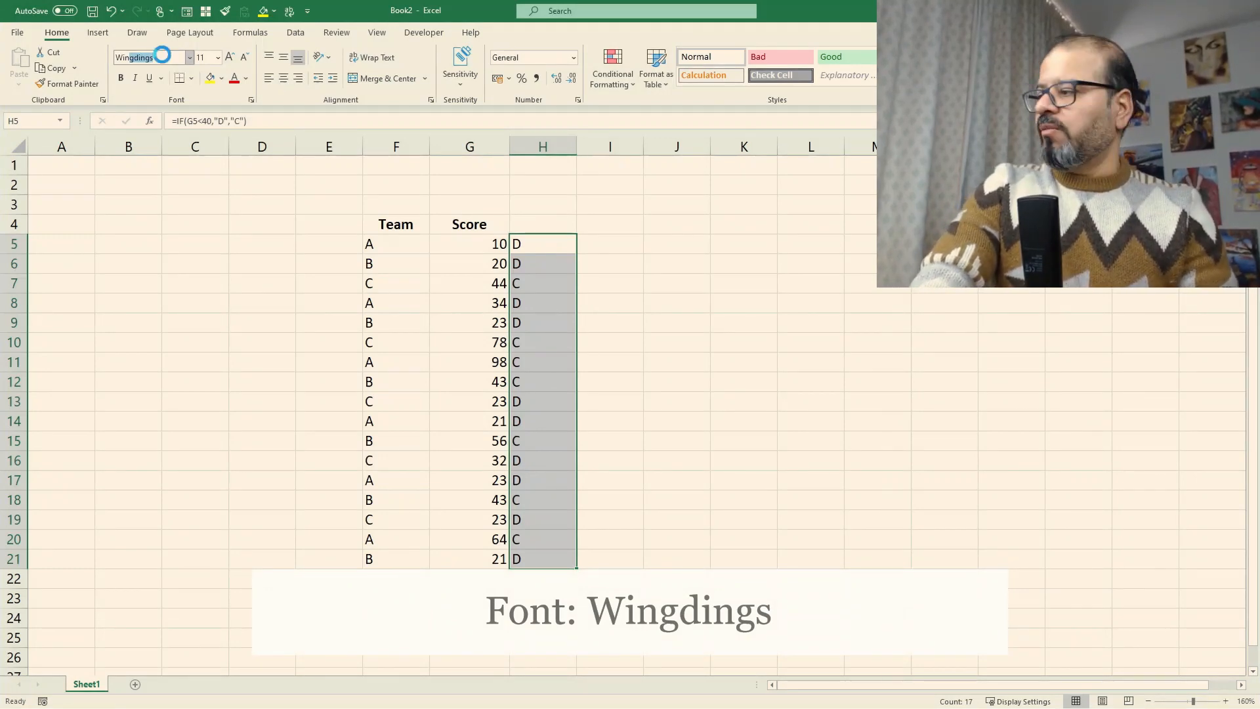
- Apply Wingdings font at size 16 to H5:H21, then deselect to view the icons
key("Enter")
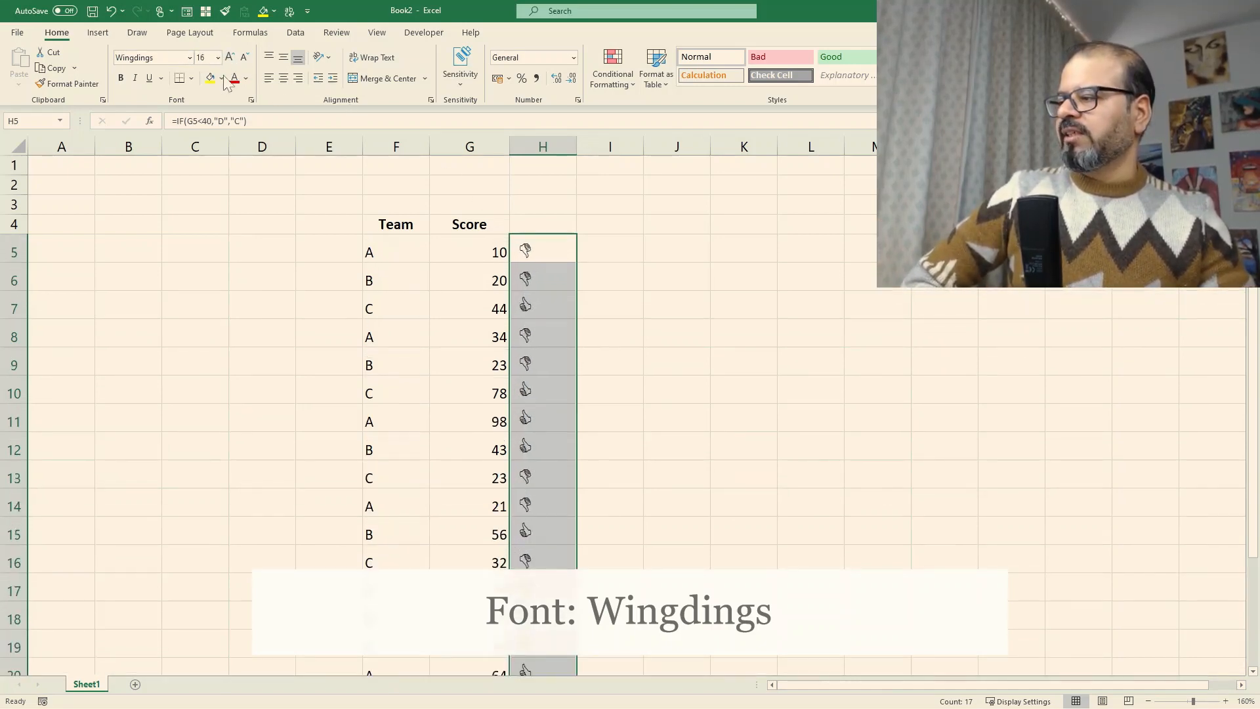
left_click(329, 333)
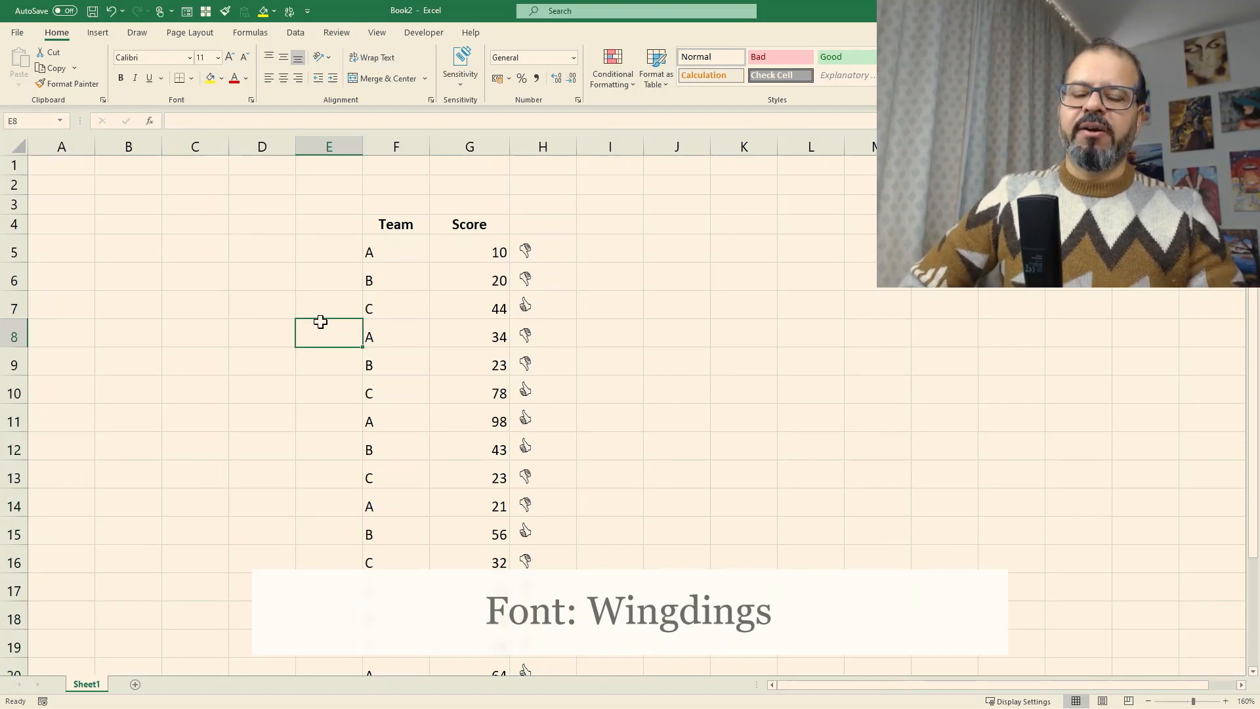